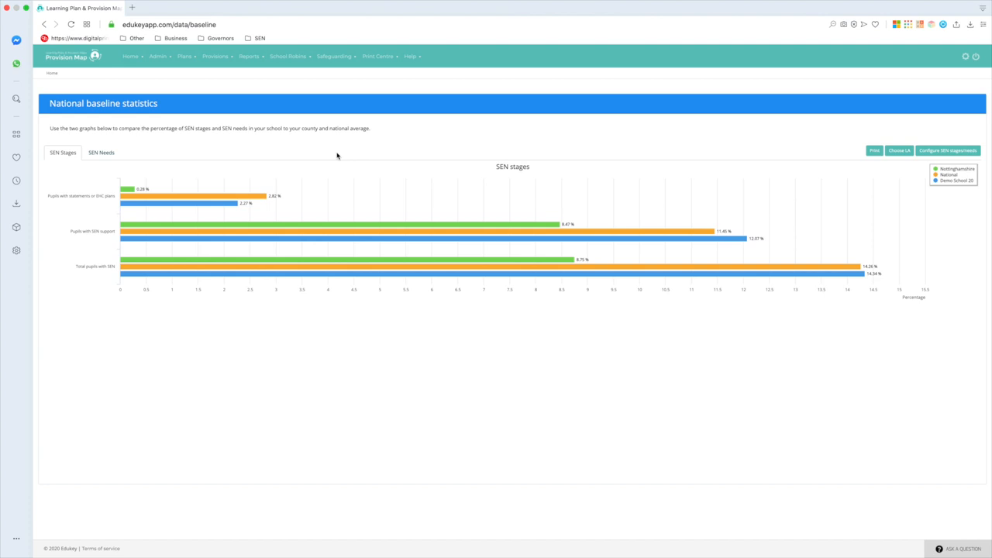
- Switch the national baseline comparison chart from SEN Stages to SEN Needs
left_click(102, 154)
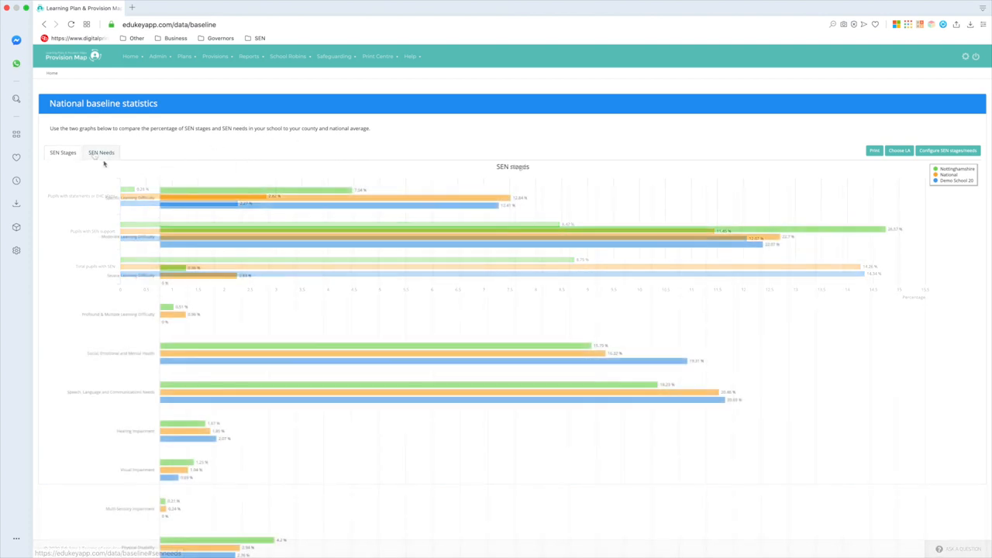
left_click(103, 152)
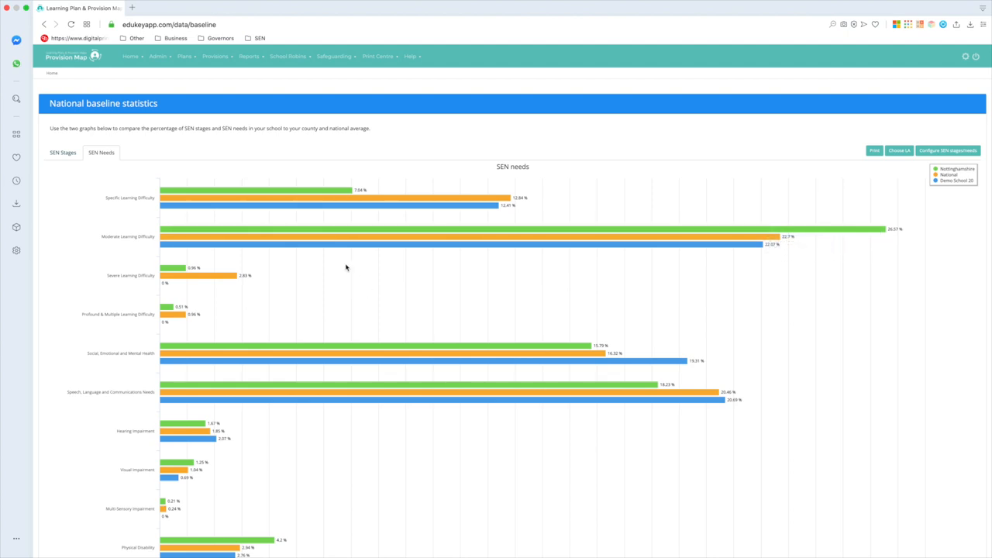
mouse_move(347, 282)
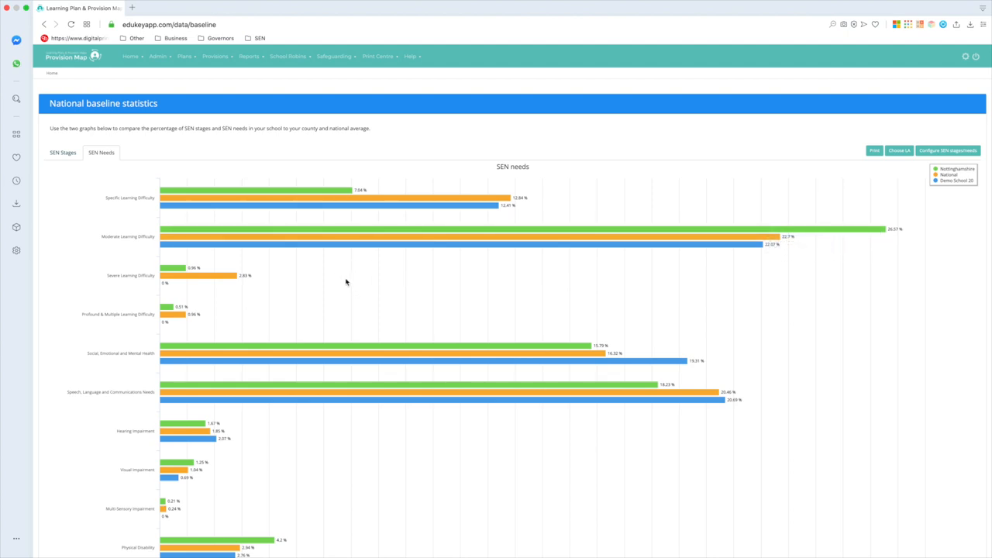
scroll("down", 3)
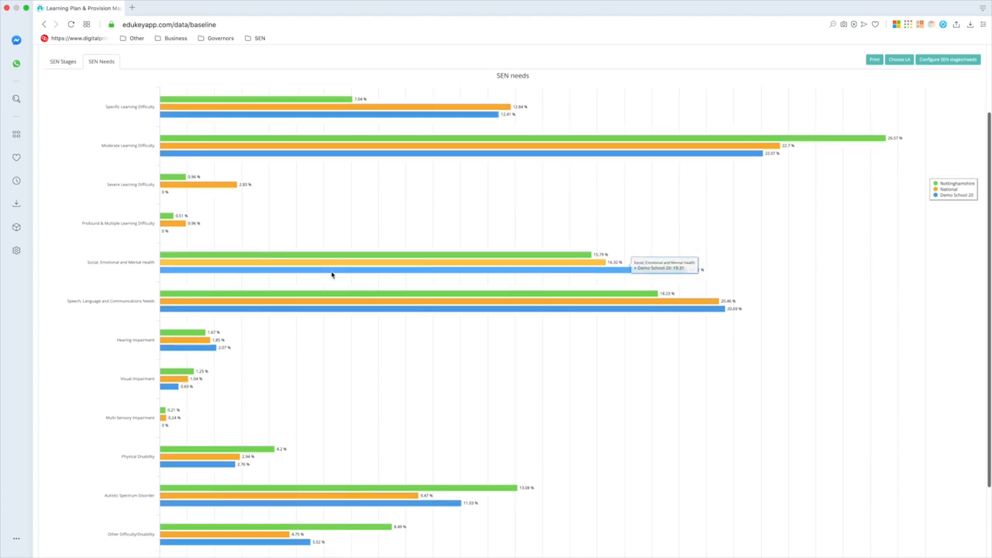
scroll("down", 3)
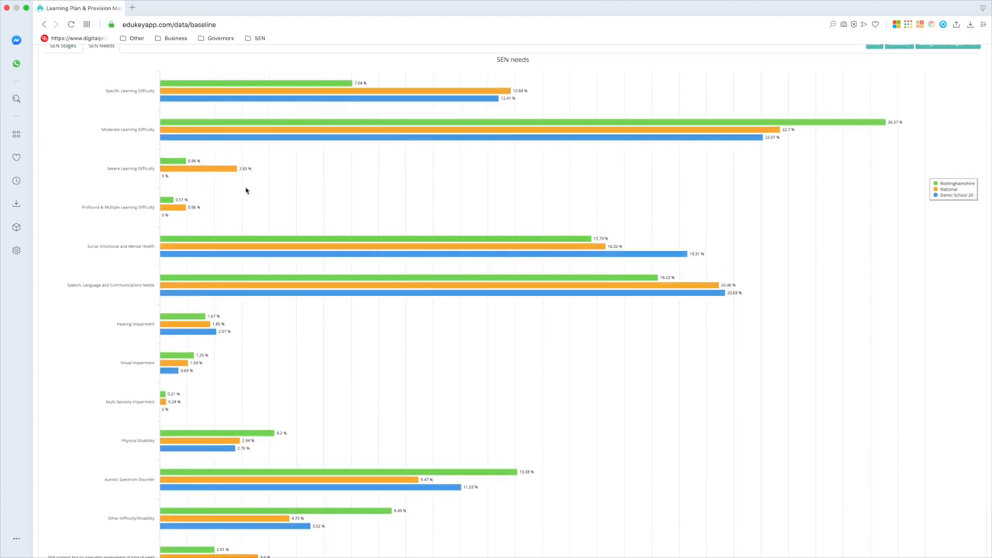
mouse_move(295, 198)
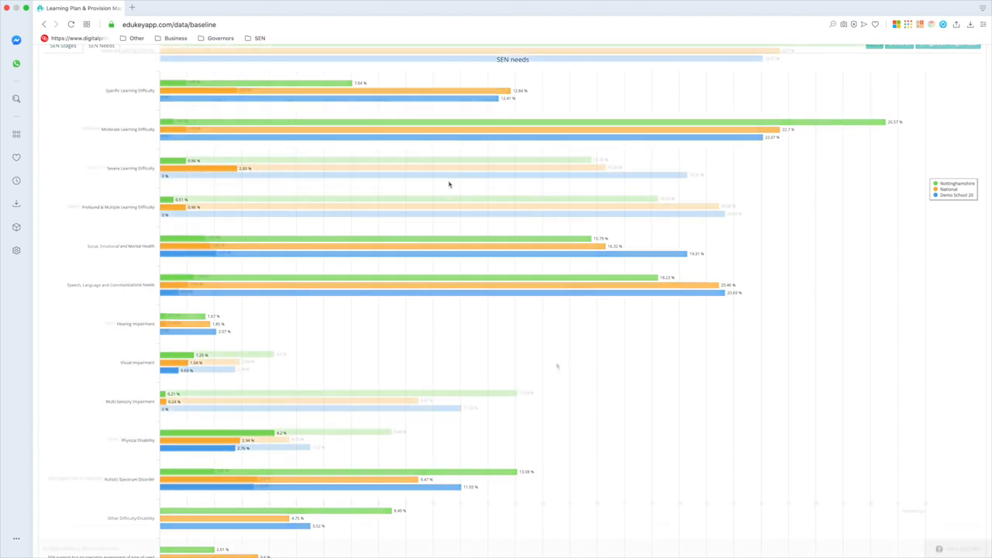
scroll("down", 3)
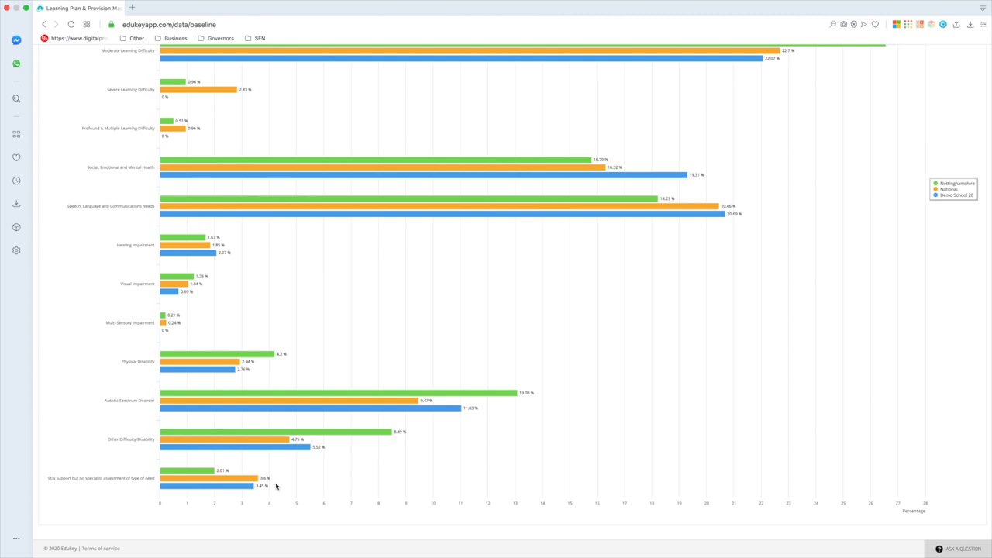
mouse_move(185, 458)
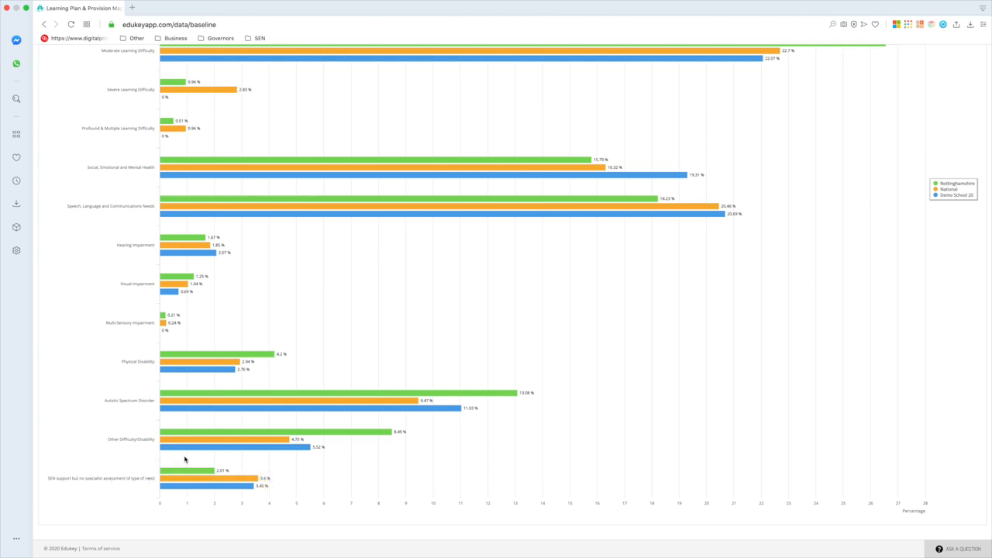
mouse_move(285, 459)
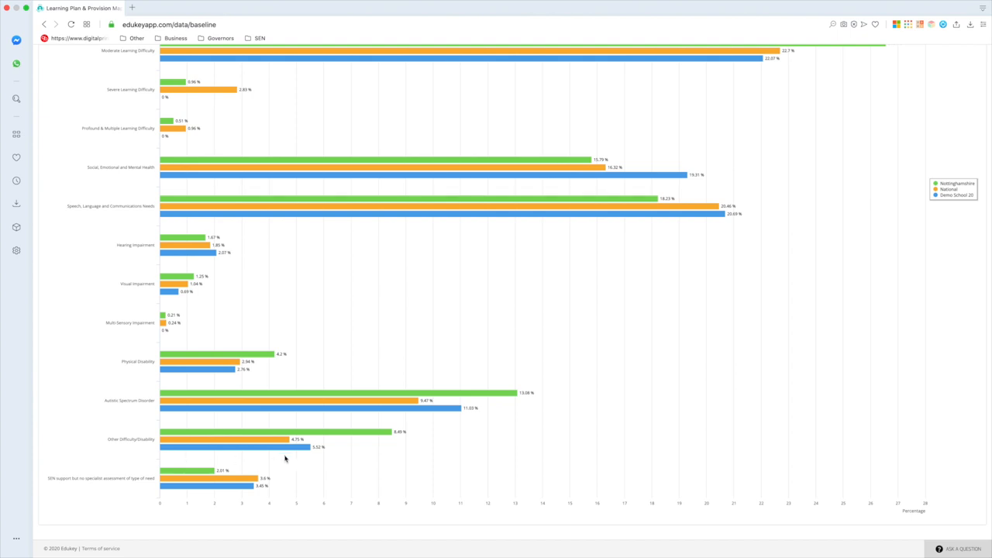
mouse_move(308, 470)
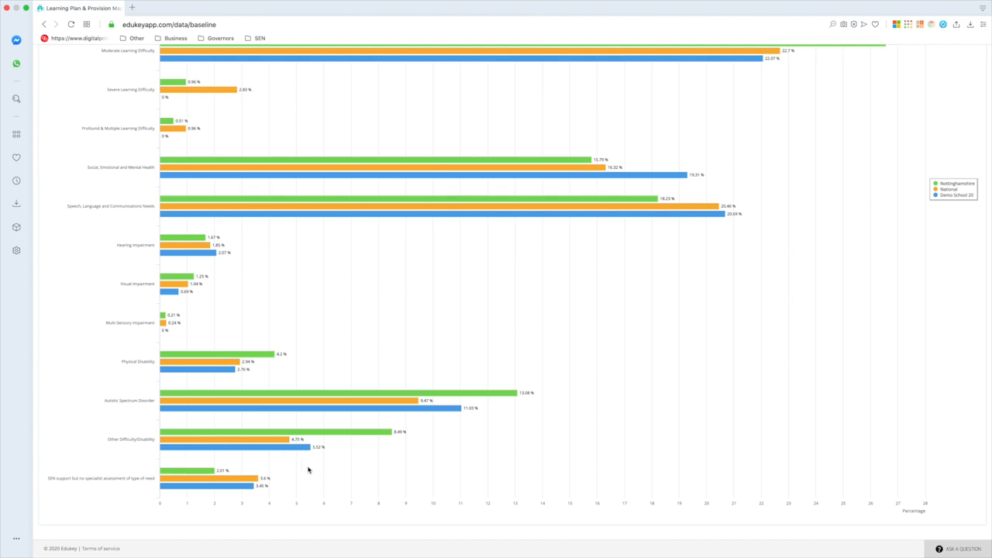
mouse_move(273, 448)
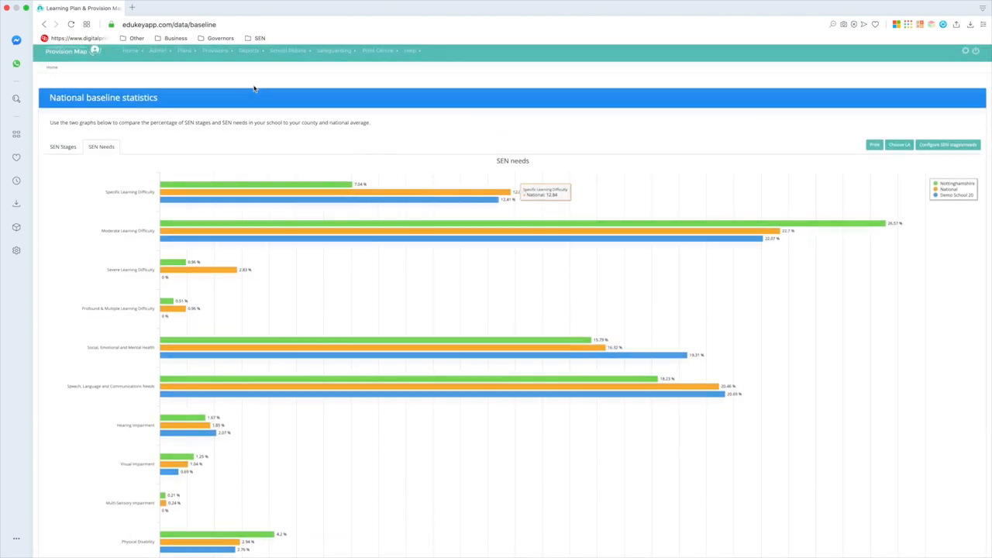
- Return to the Provision Map dashboard with pupil cards and bring up the Admin menu
left_click(130, 55)
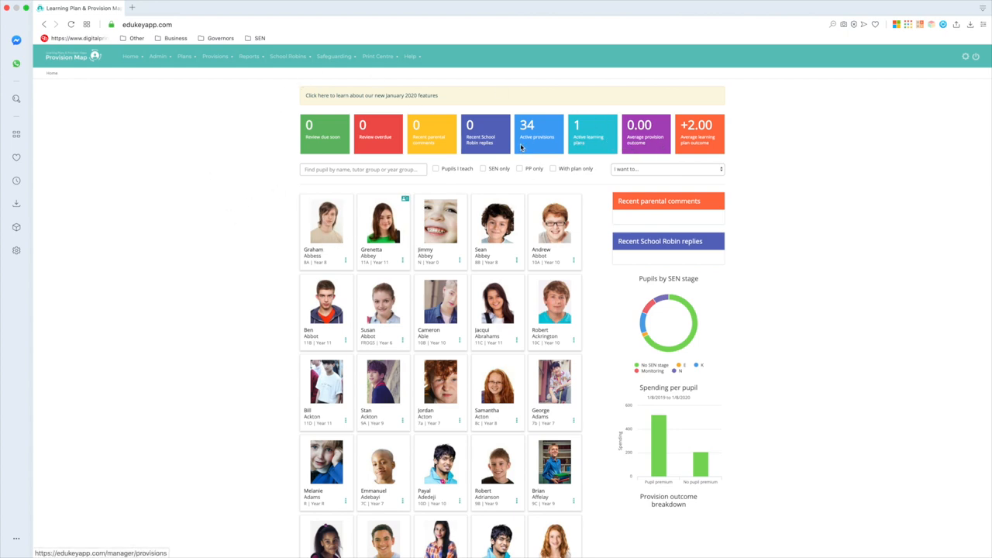
left_click(183, 56)
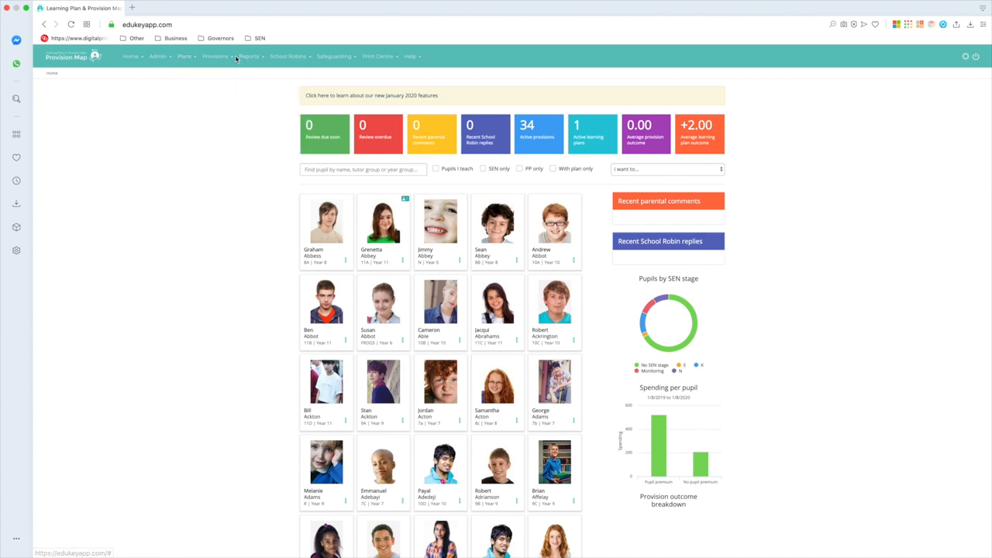
left_click(214, 56)
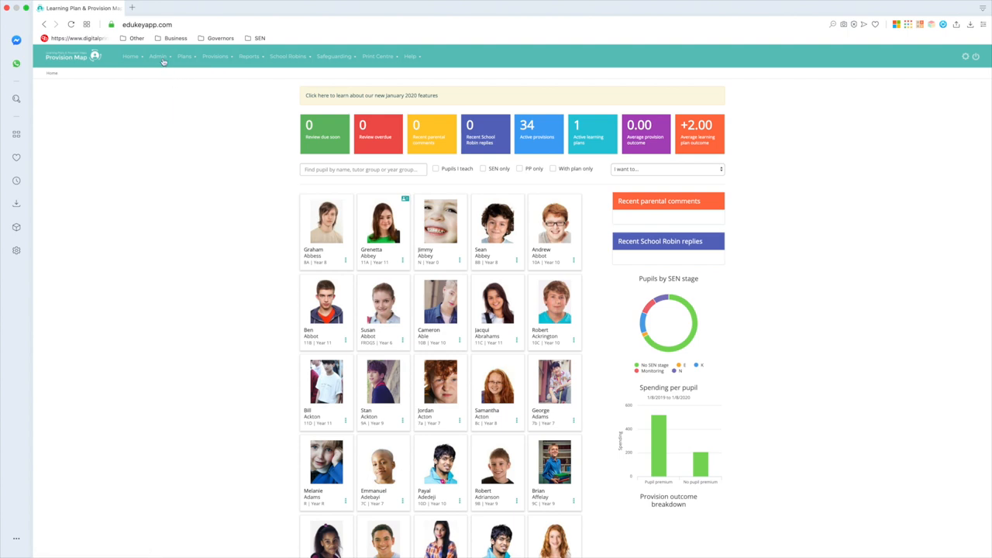
left_click(158, 56)
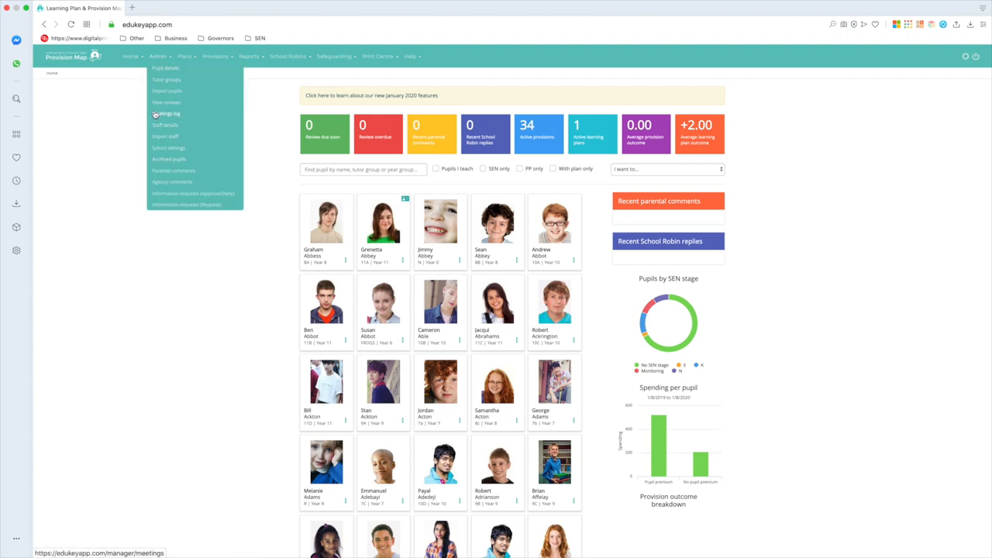